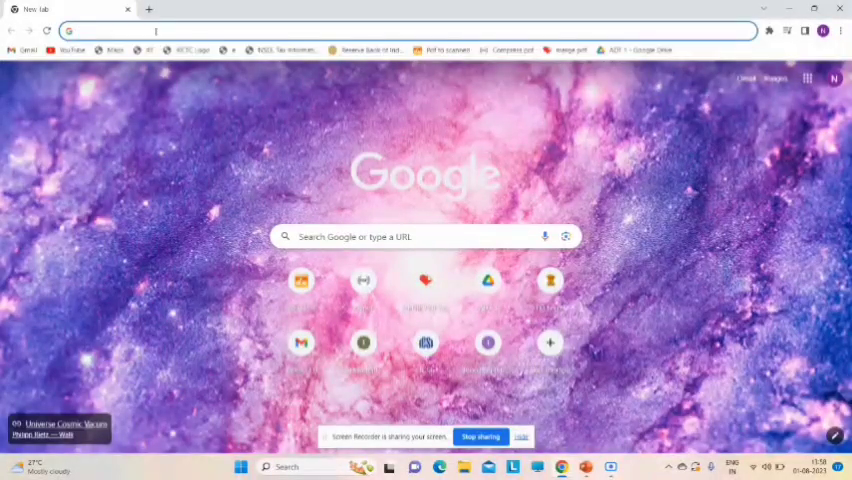
# Search Google for 'INVOICE1' and scroll to the e-Invoice System result.
pyautogui.write('irn meaning in gst')
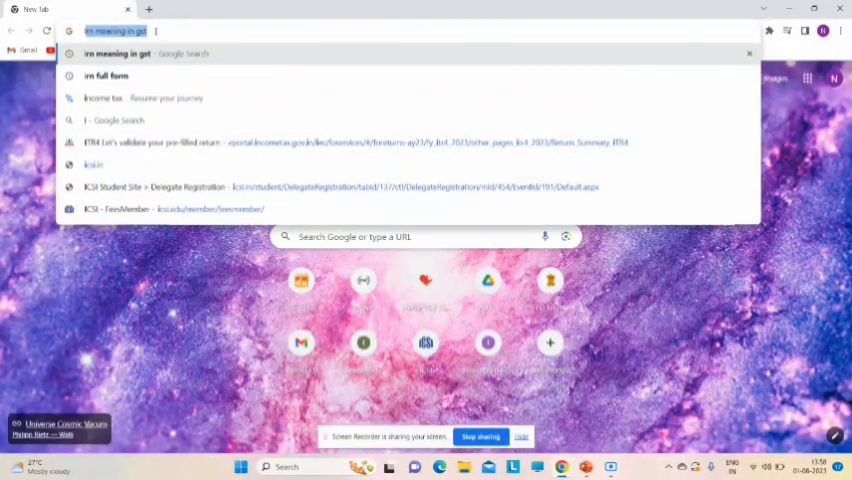
pyautogui.write('INVOICE1')
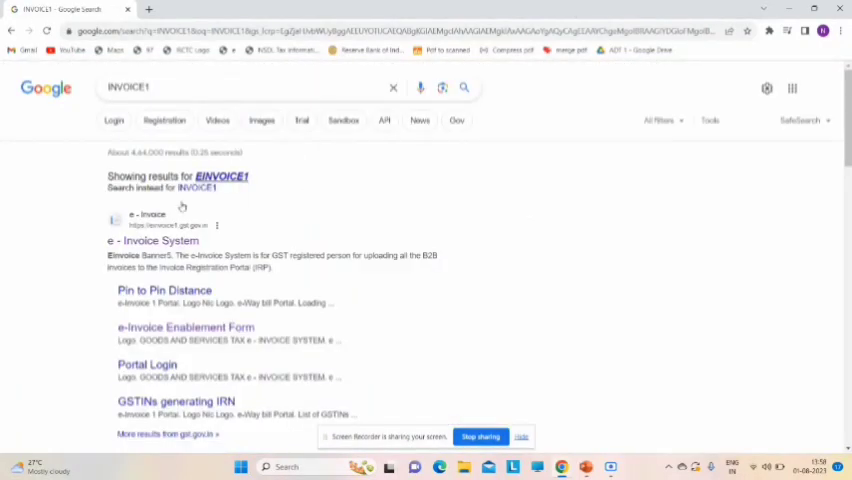
pyautogui.scroll(-3)
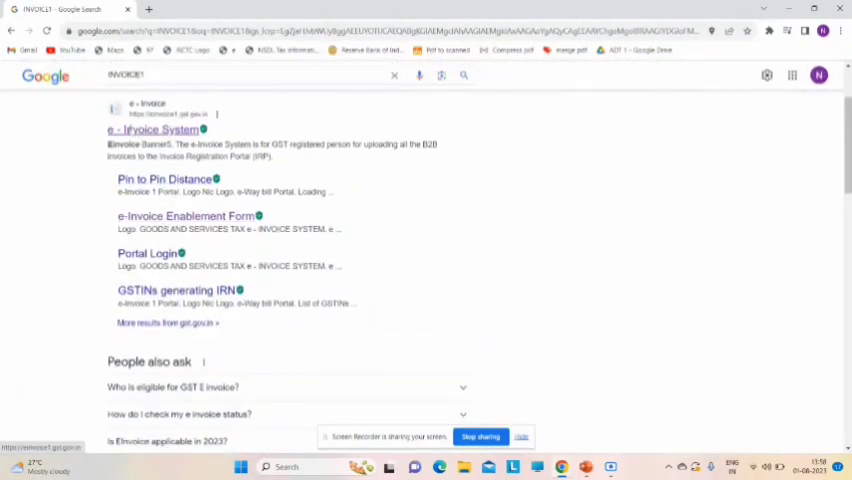
# Open the e-Invoice System portal and reveal its Registration menu options.
pyautogui.click(153, 129)
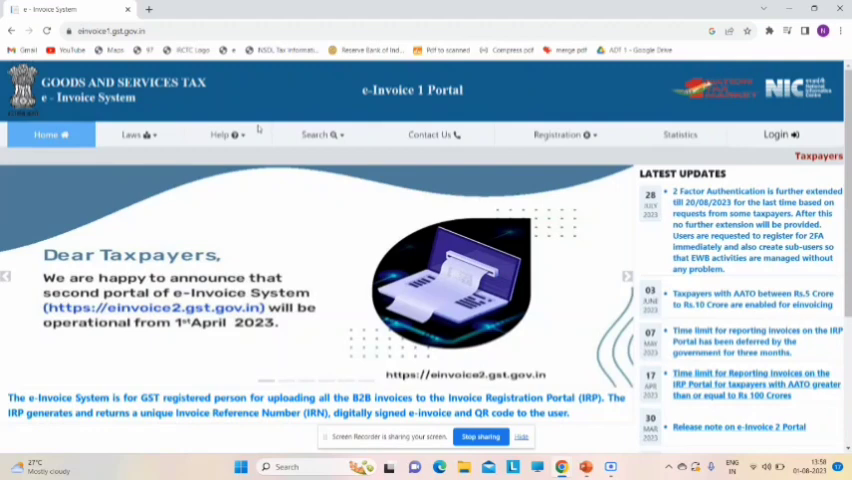
pyautogui.click(564, 134)
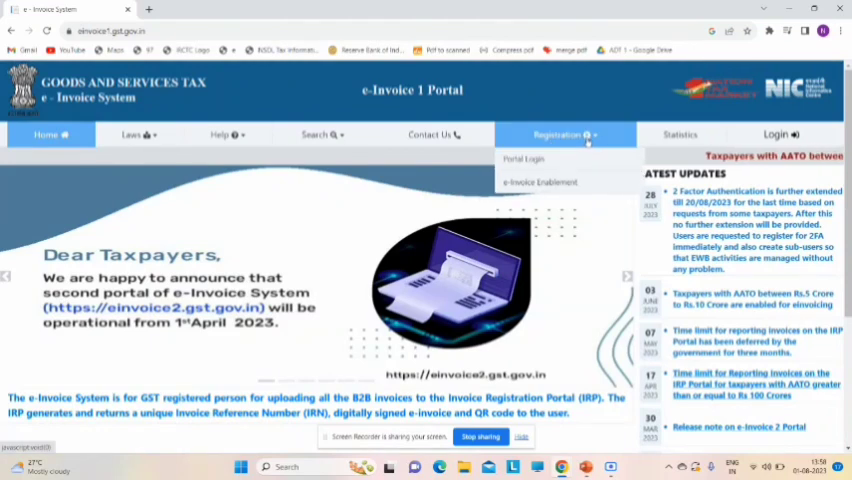
pyautogui.moveTo(540, 182)
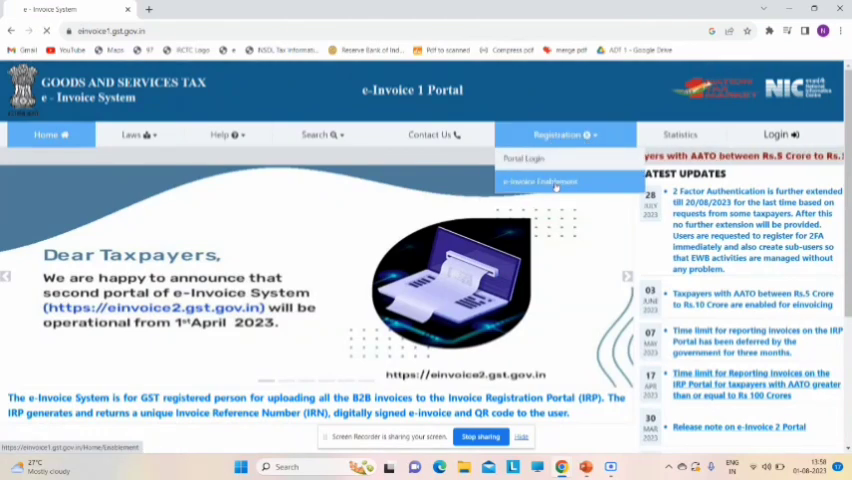
# Open Registration > e-Invoice Enablement, enter captcha KTTSV and submit.
pyautogui.click(540, 181)
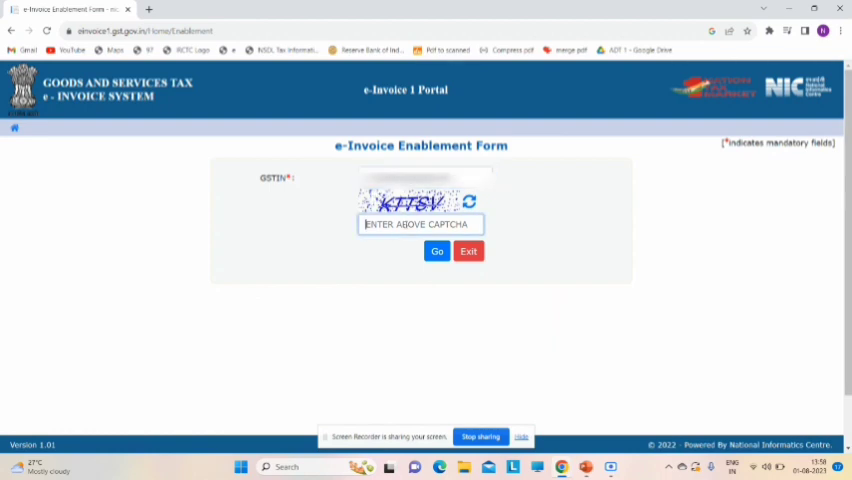
pyautogui.write('KTTS')
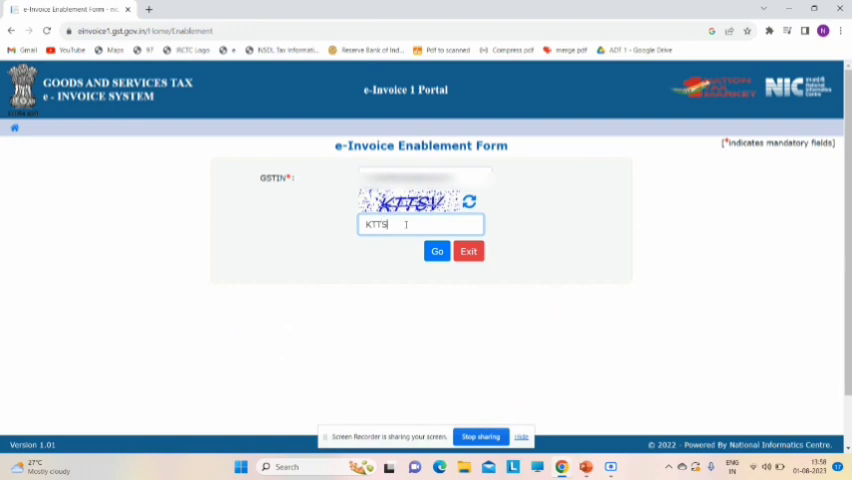
pyautogui.click(437, 251)
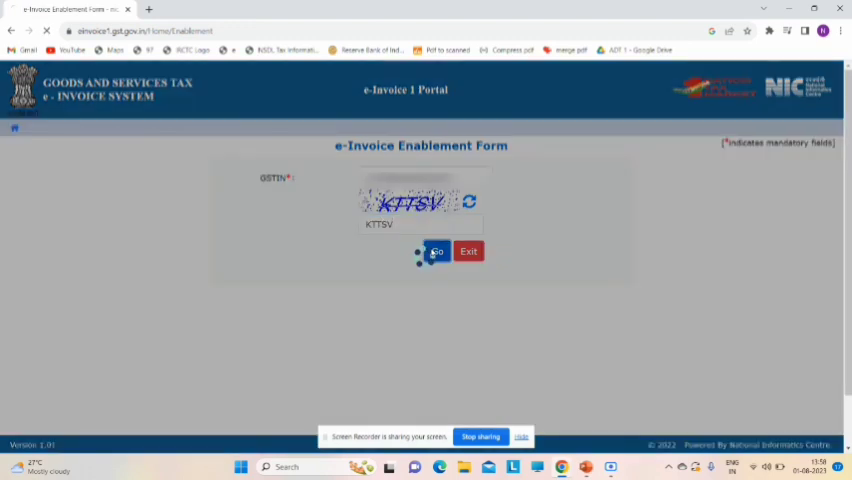
# Submit the form again to load taxpayer details: Jalgaon, 425201, MAHARASHTRA.
pyautogui.click(437, 251)
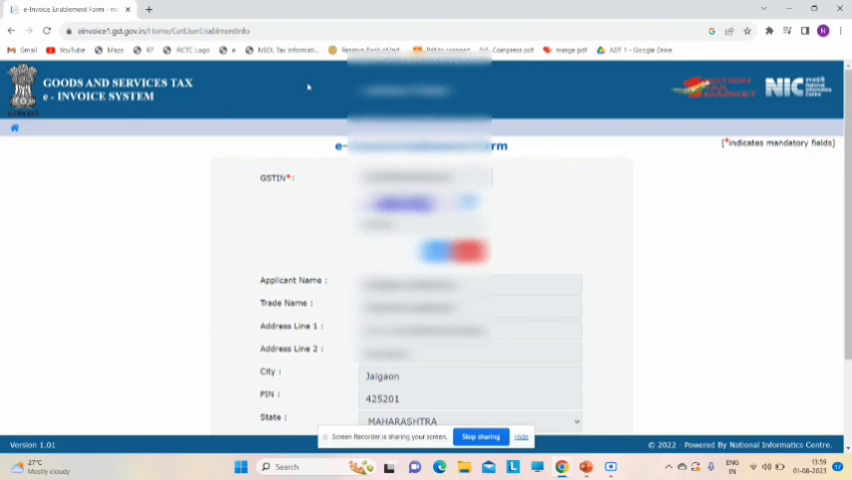
pyautogui.moveTo(308, 87)
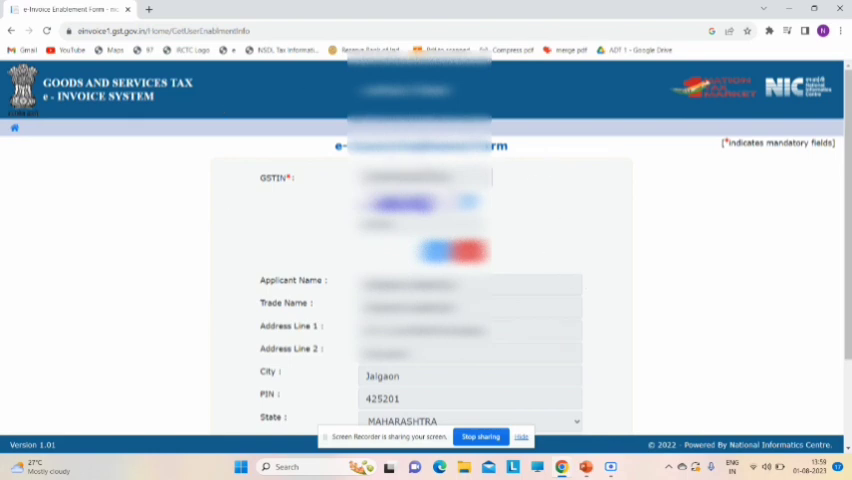